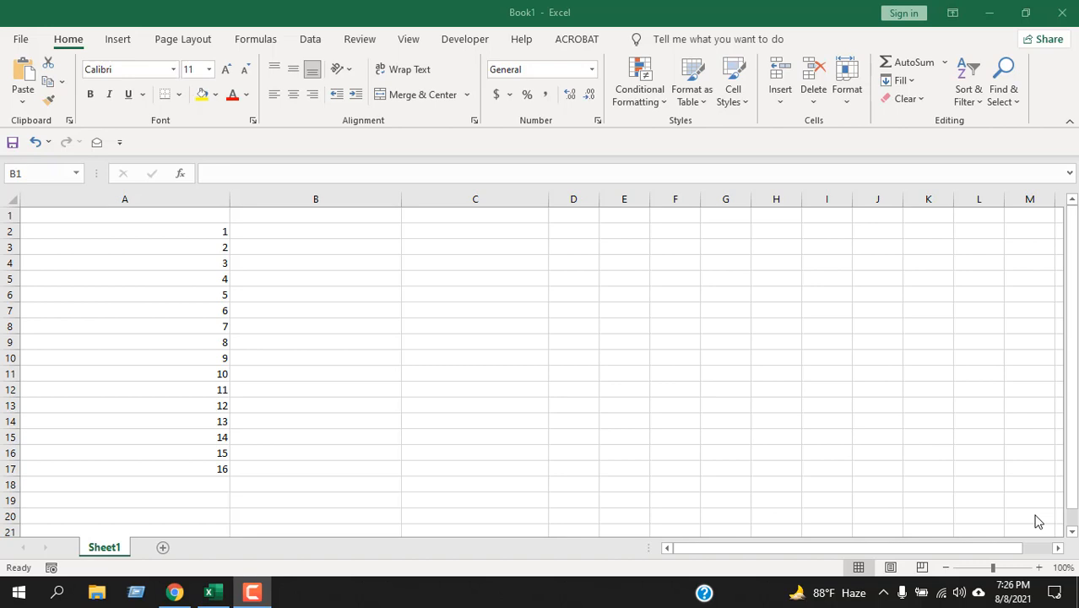
mouse_move(706, 382)
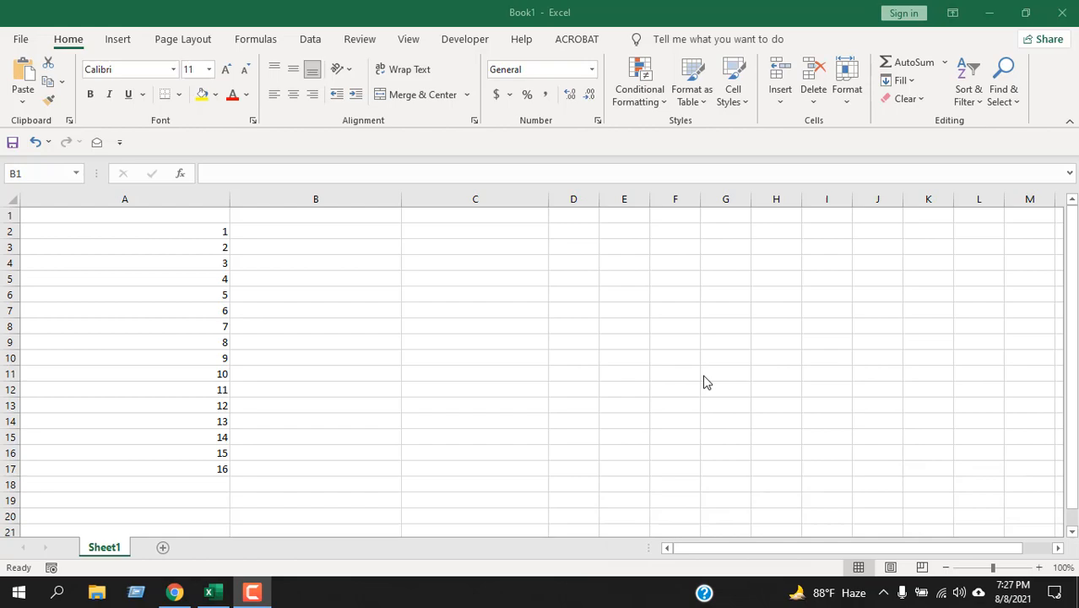
mouse_move(349, 254)
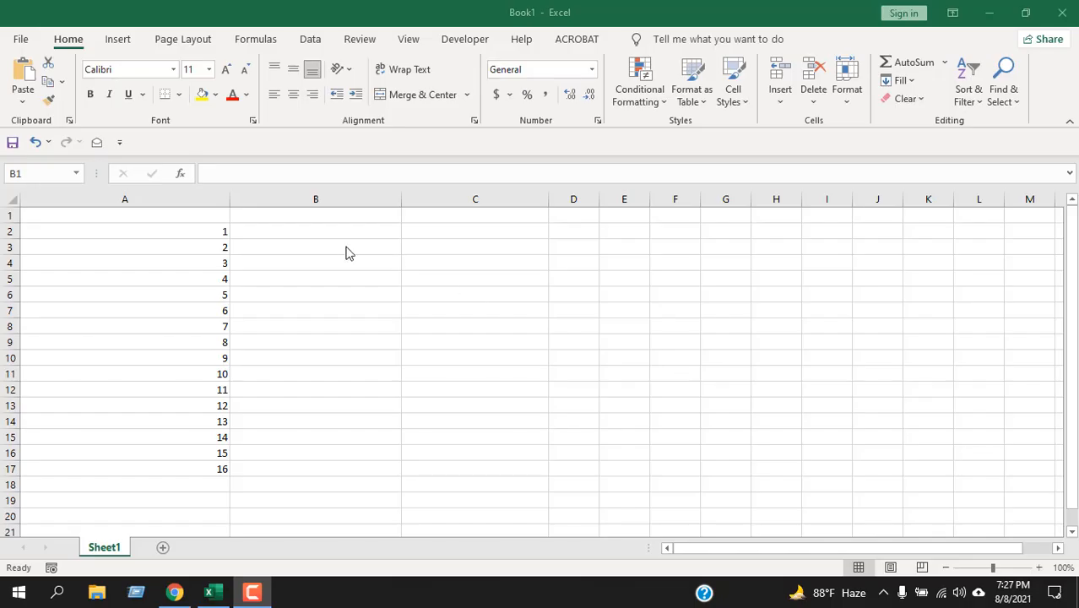
Step: Insert the ISEVEN function into cell B2 from the Information functions list
left_click(316, 231)
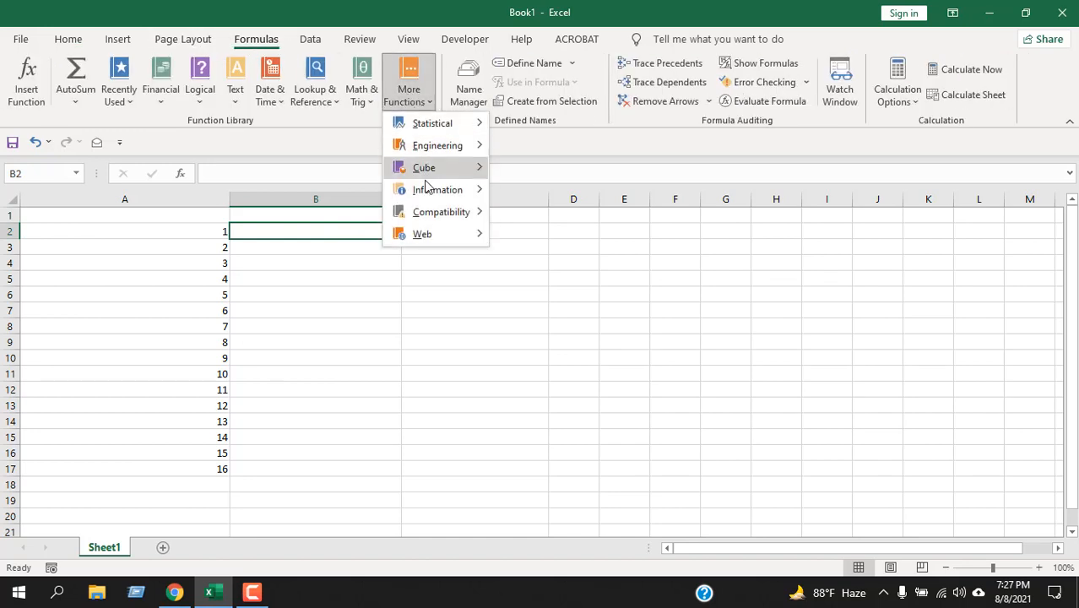
left_click(437, 189)
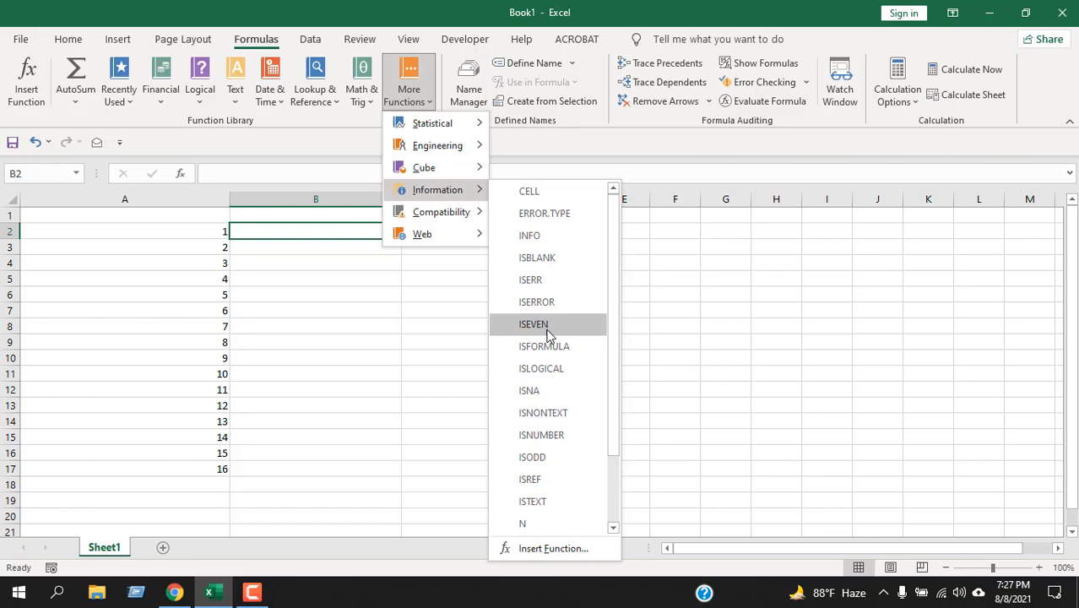
left_click(533, 324)
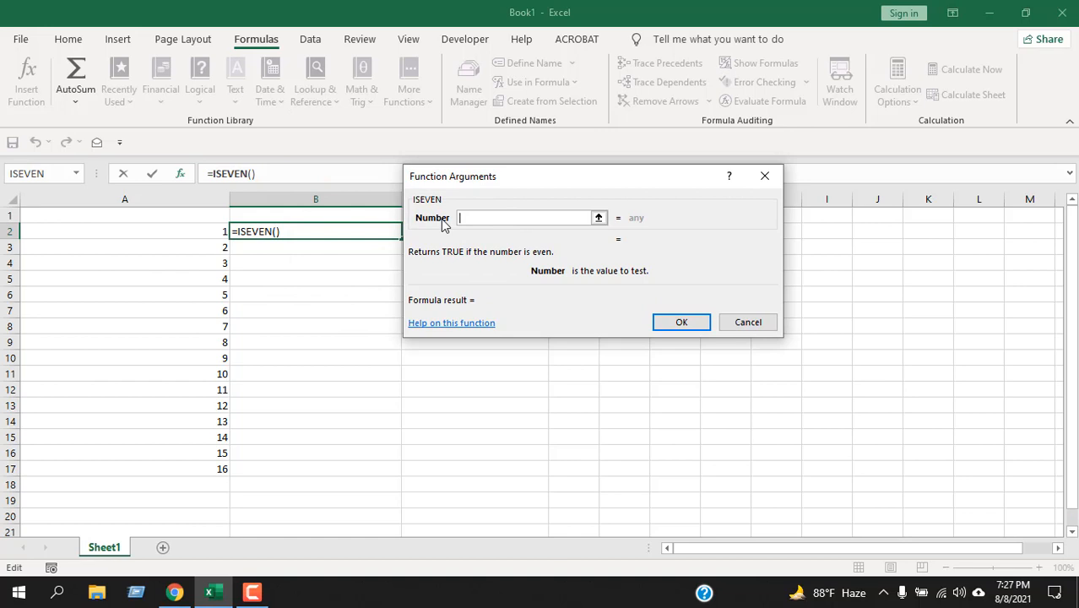
mouse_move(430, 264)
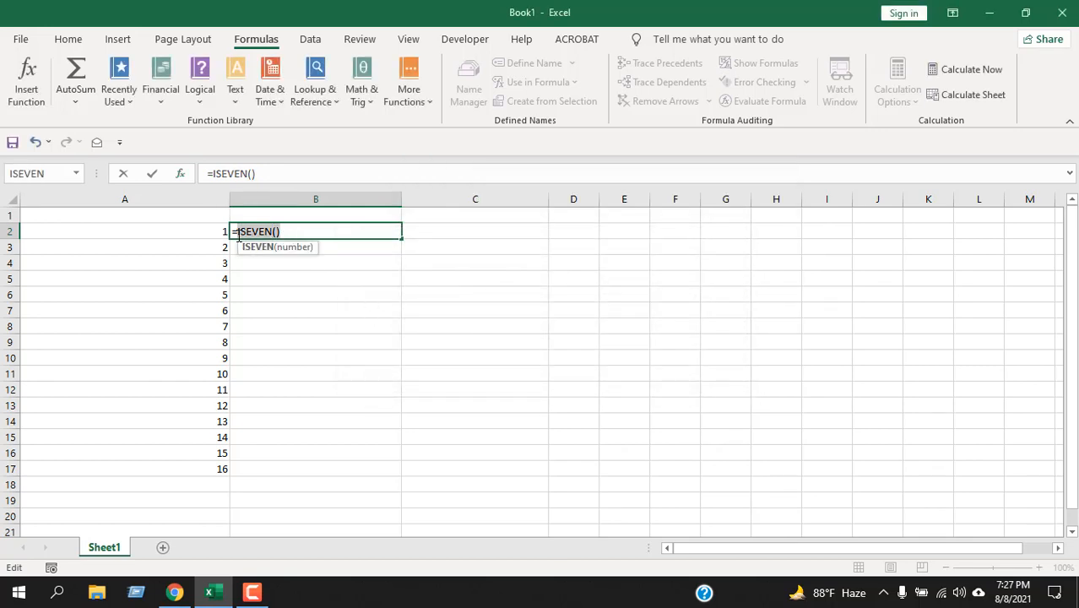
Step: Discard the unfinished formula and enter =ISEVEN(A2) in B2, returning FALSE
key("Escape")
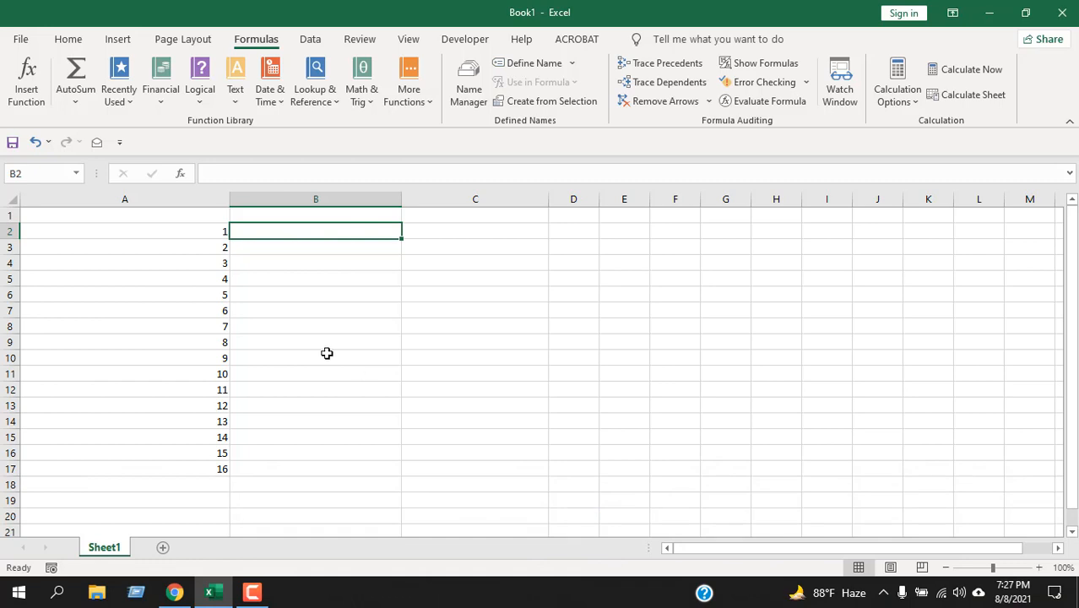
type("=ISEVEN(A2")
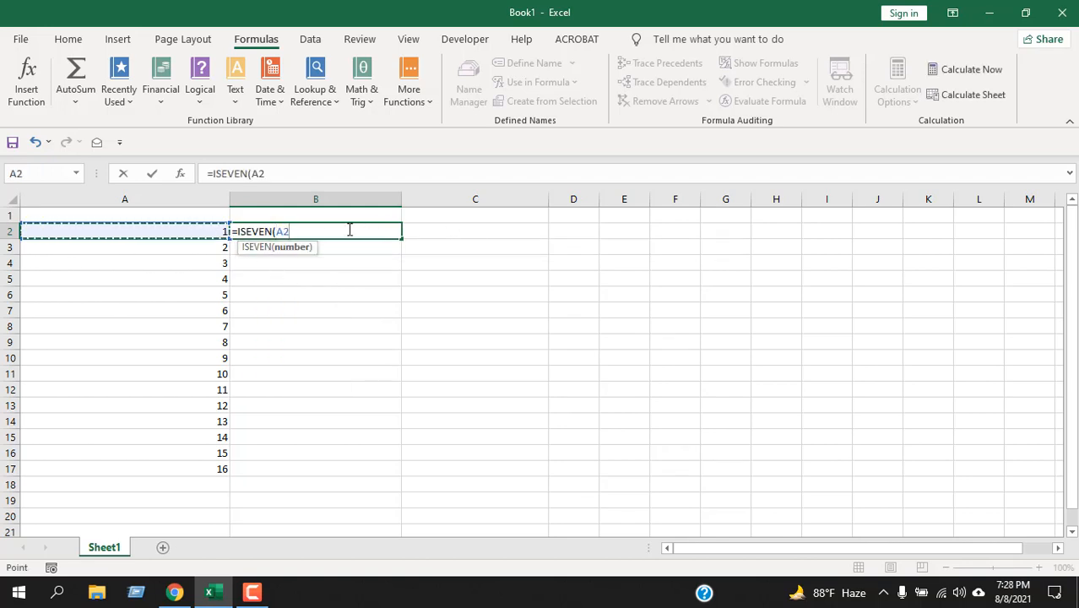
type(")")
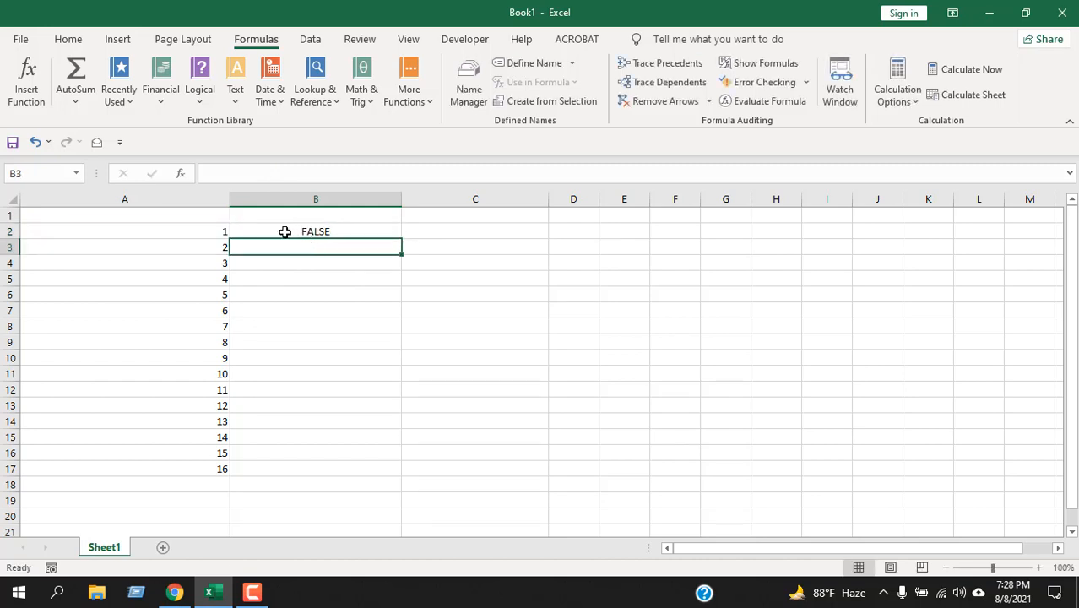
Step: Fill the B2 ISEVEN formula down to B17, then check A3 and B2
left_click(124, 230)
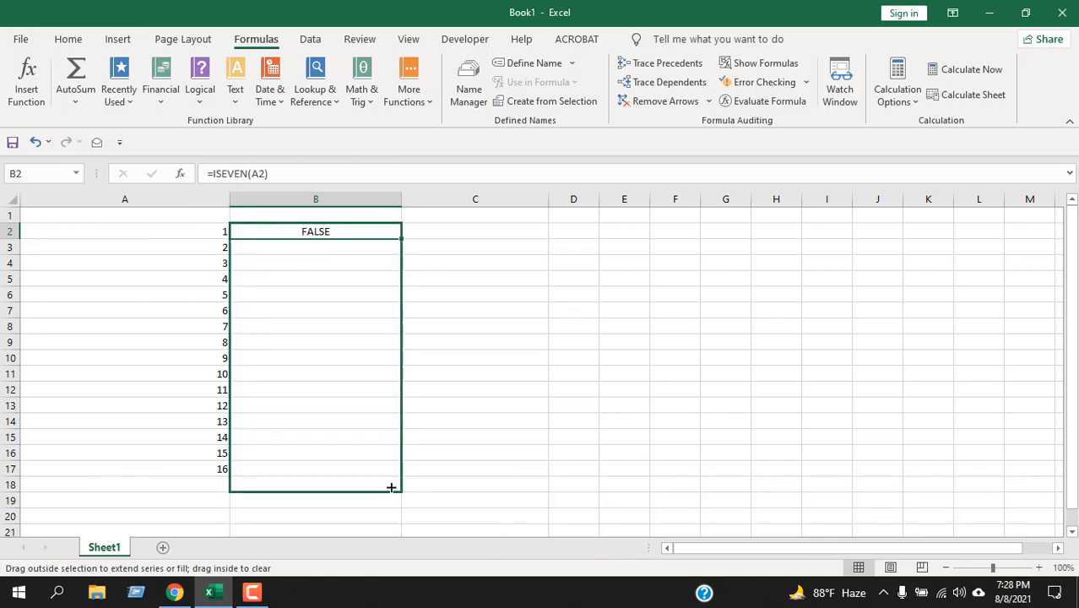
left_click_drag(316, 230, 315, 483)
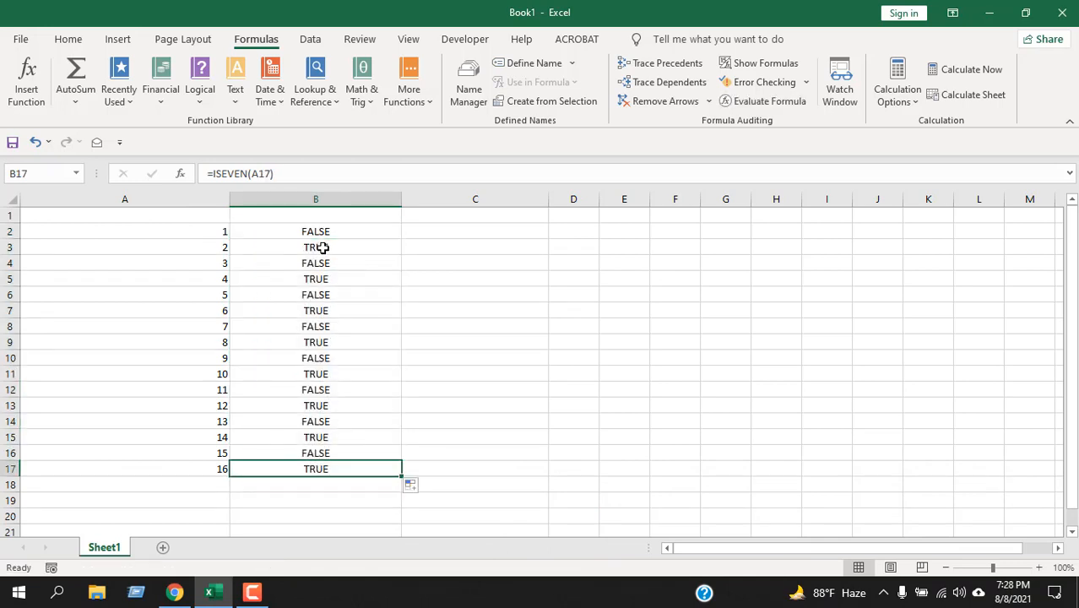
mouse_move(310, 270)
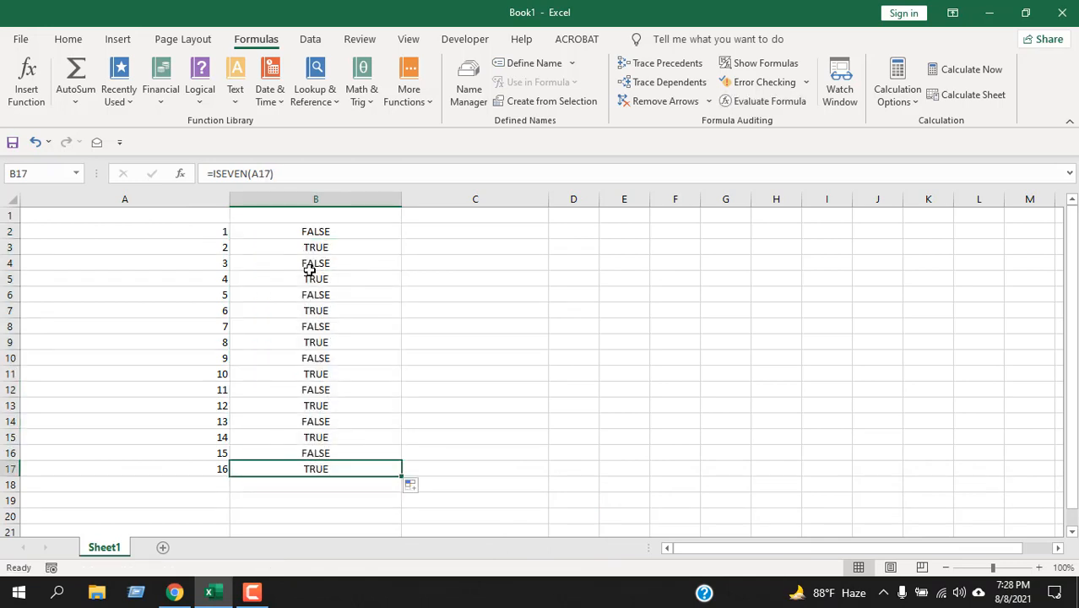
left_click(124, 246)
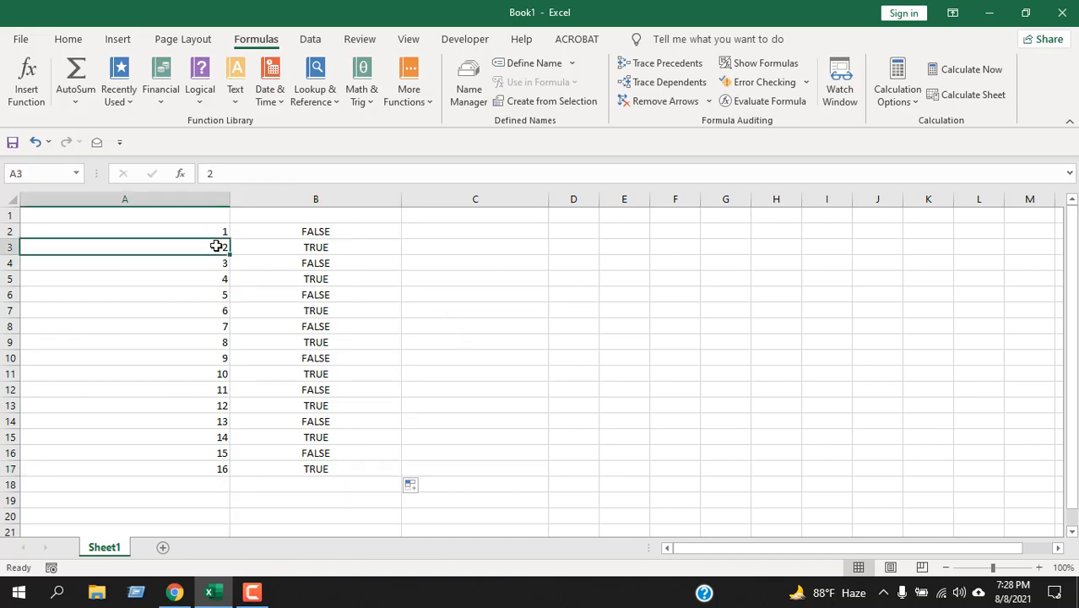
mouse_move(361, 241)
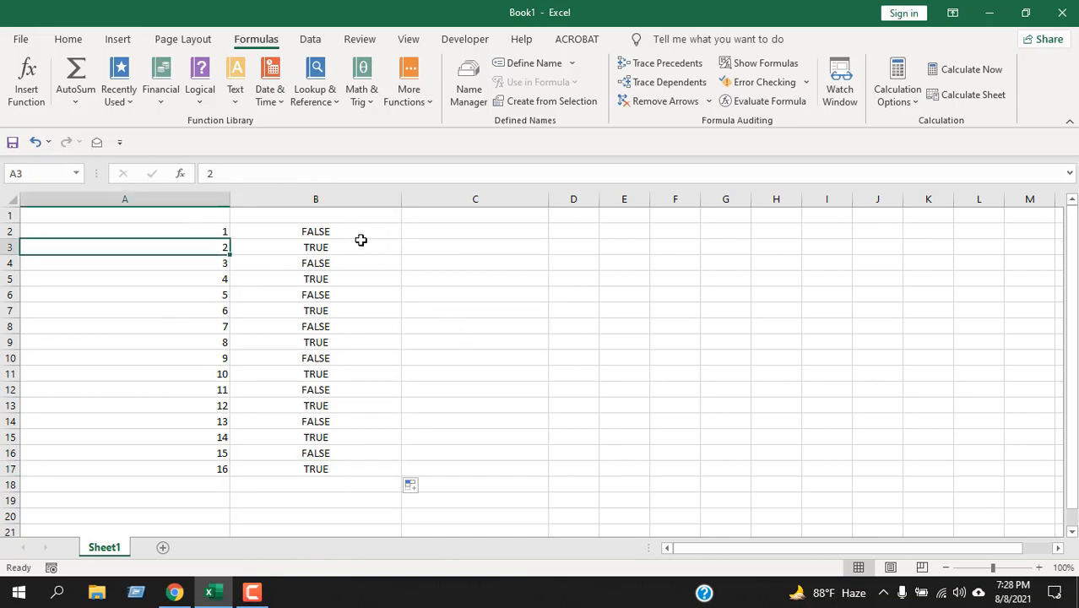
left_click(316, 231)
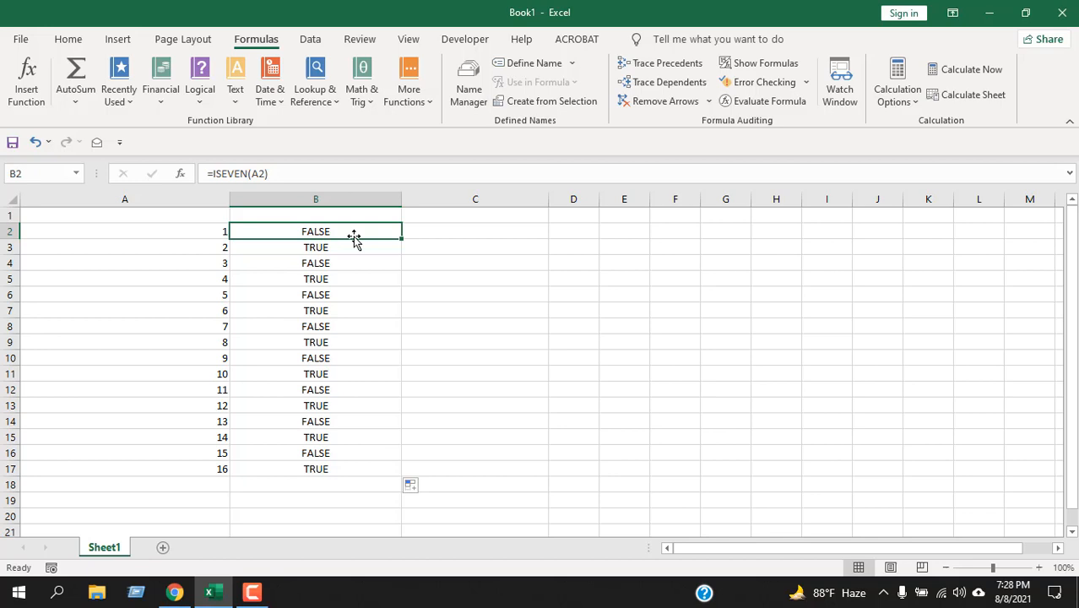
mouse_move(350, 231)
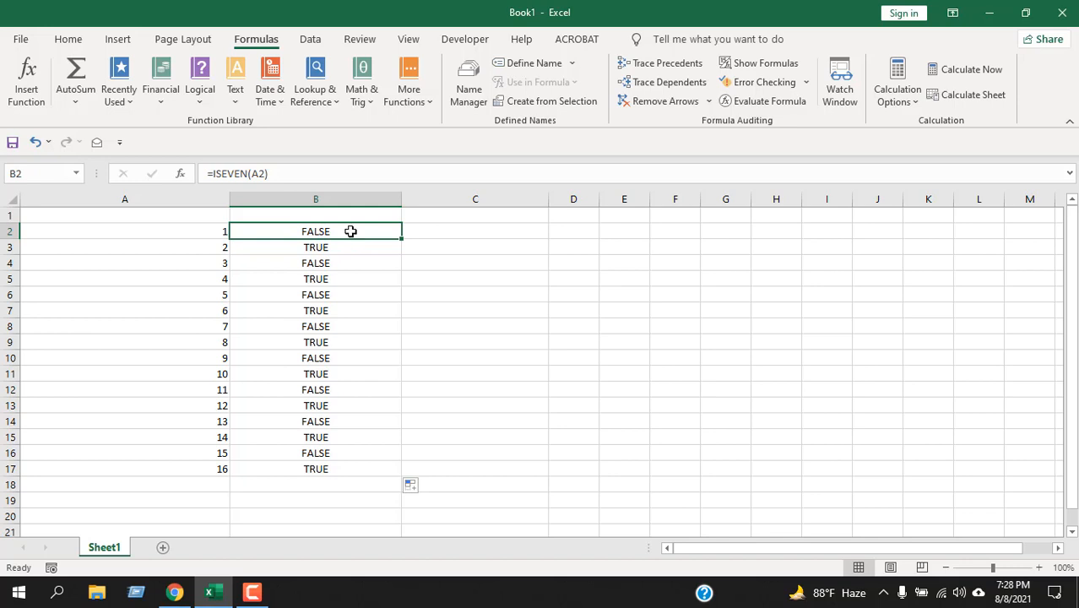